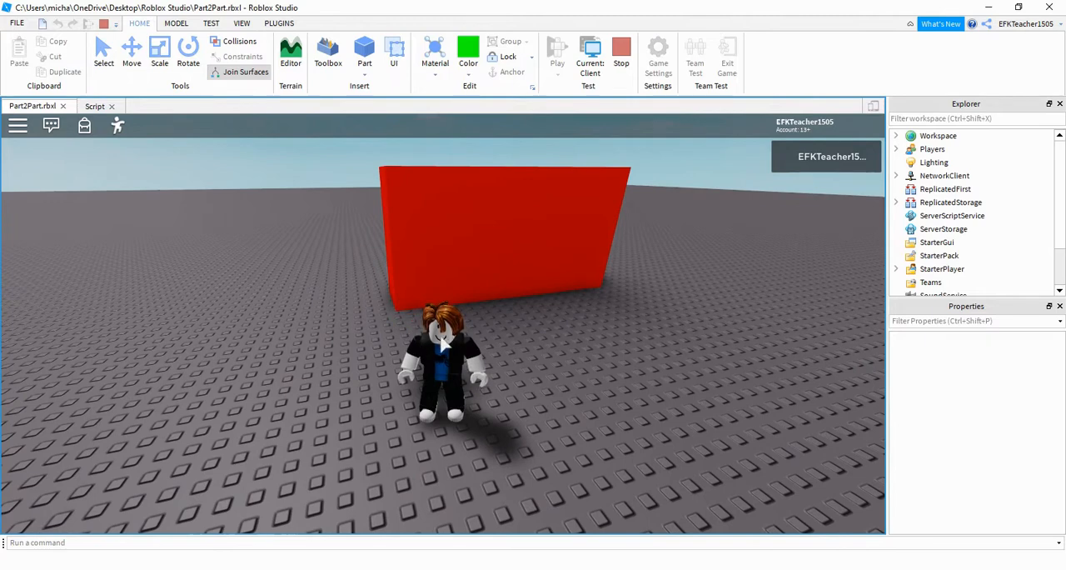
mouse_move(443, 234)
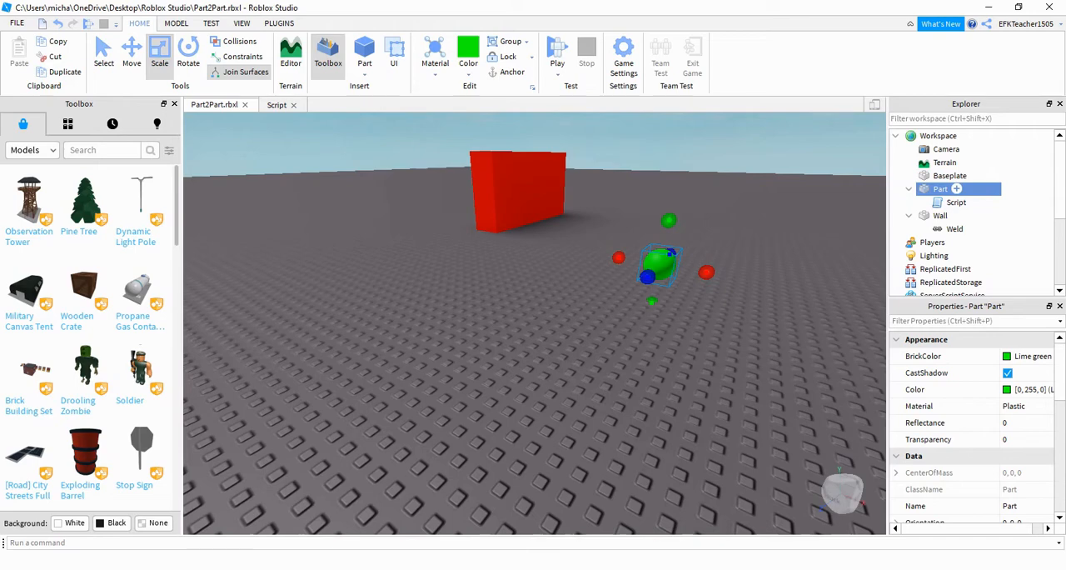
- Stop the playtest and return to editing the scene with the sphere and wall
click(277, 103)
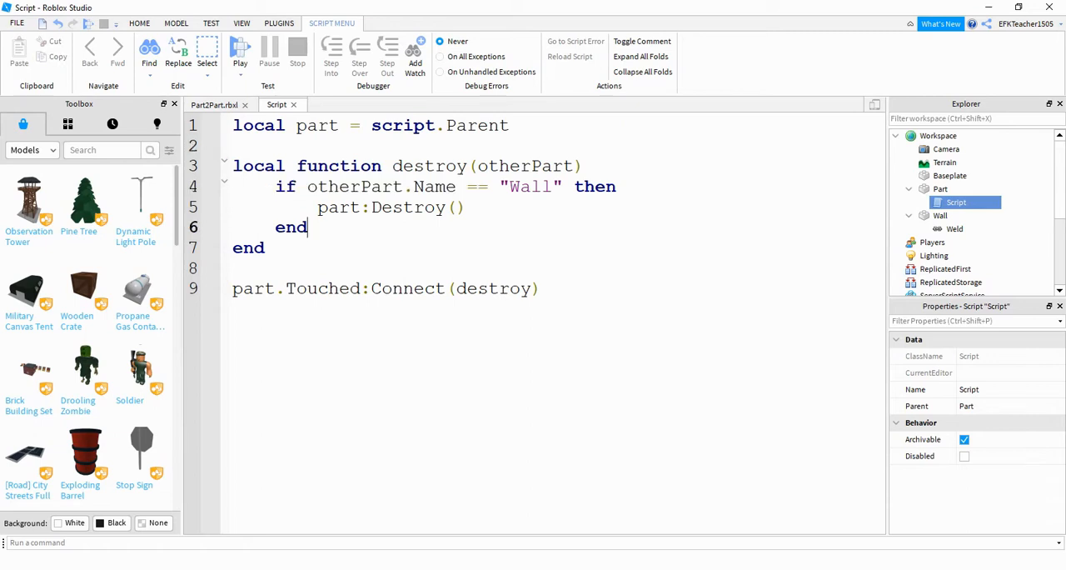
- Review the destroy script, highlighting the otherPart parameter and the otherPart.Name check
double_click(350, 187)
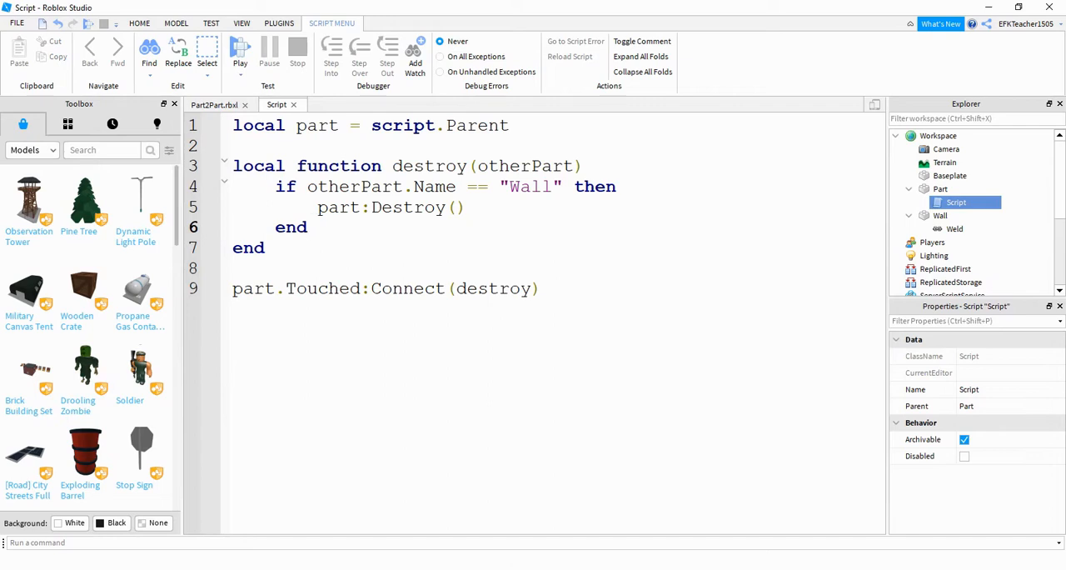
double_click(500, 166)
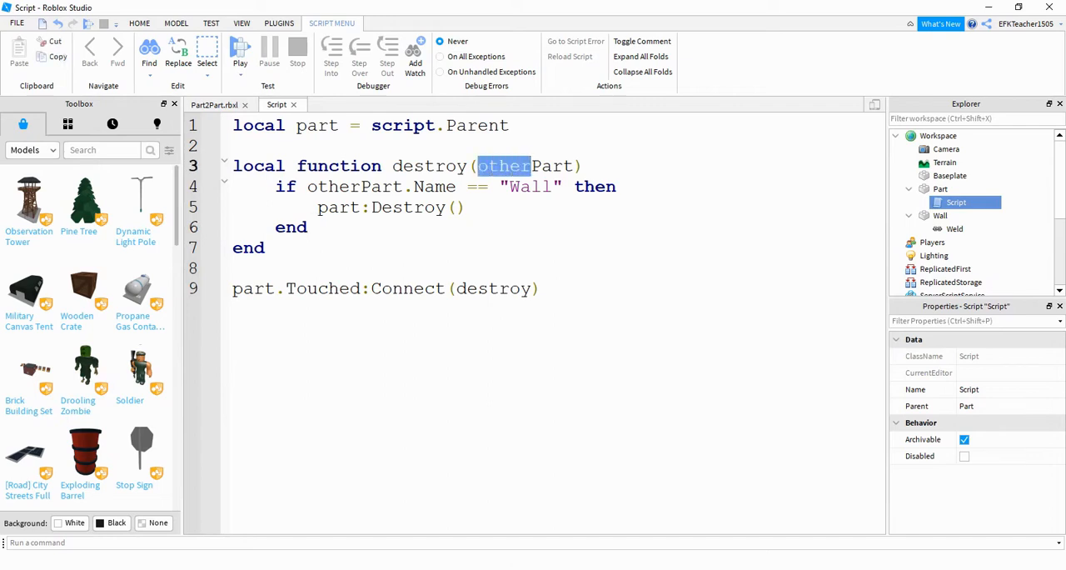
double_click(550, 167)
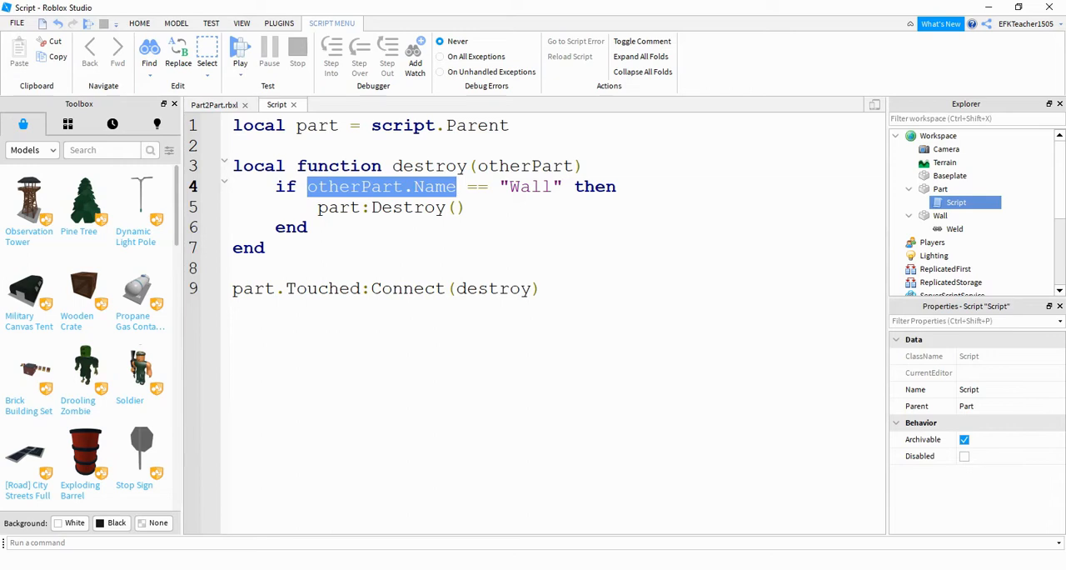
double_click(317, 125)
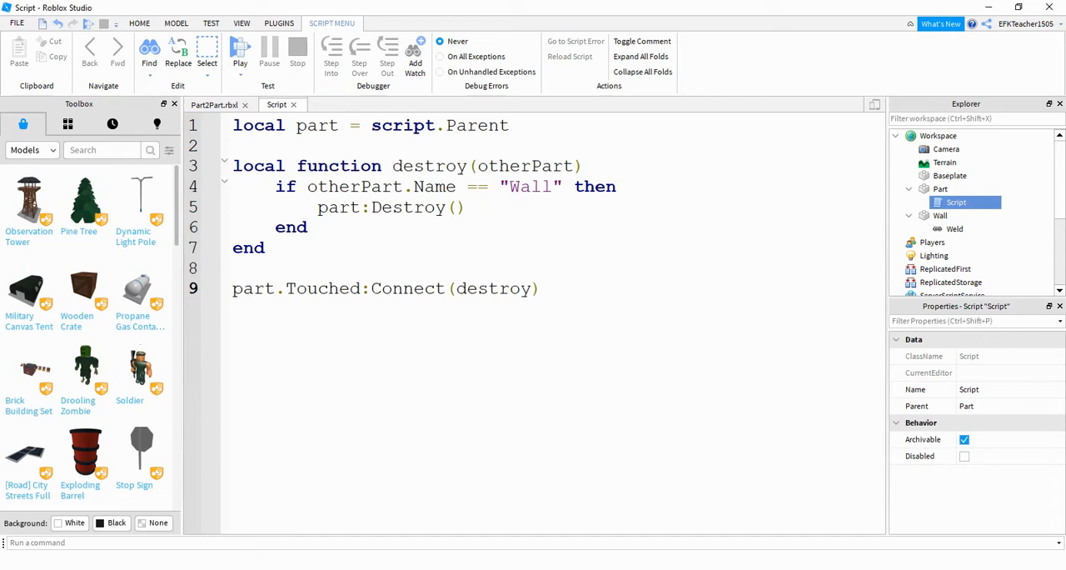
click(540, 288)
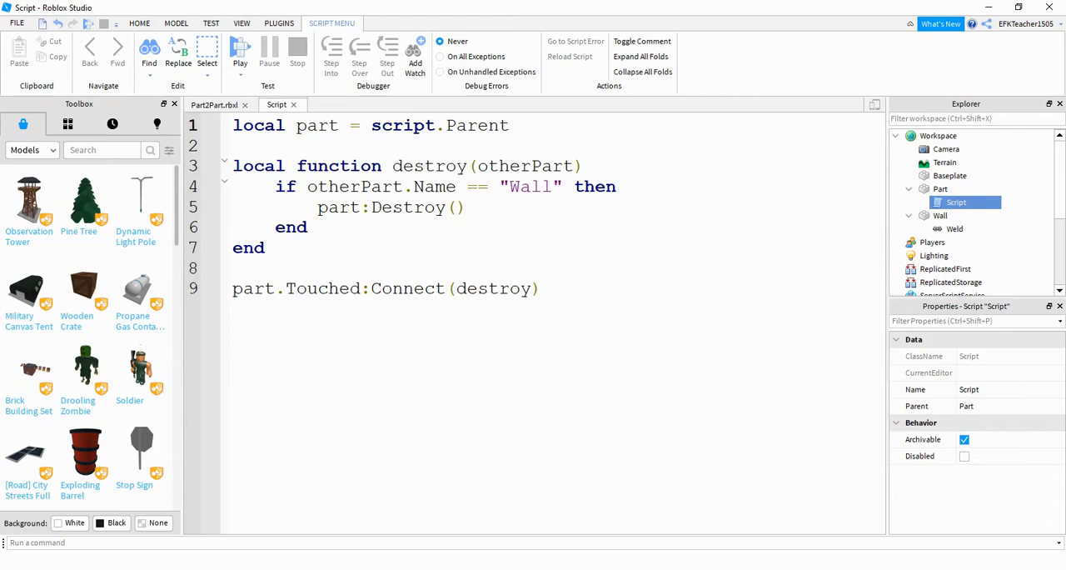
- Add 'local wall = game.Workspace.Wall' and change part:Destroy() to wall:Destroy()
text(local wall)
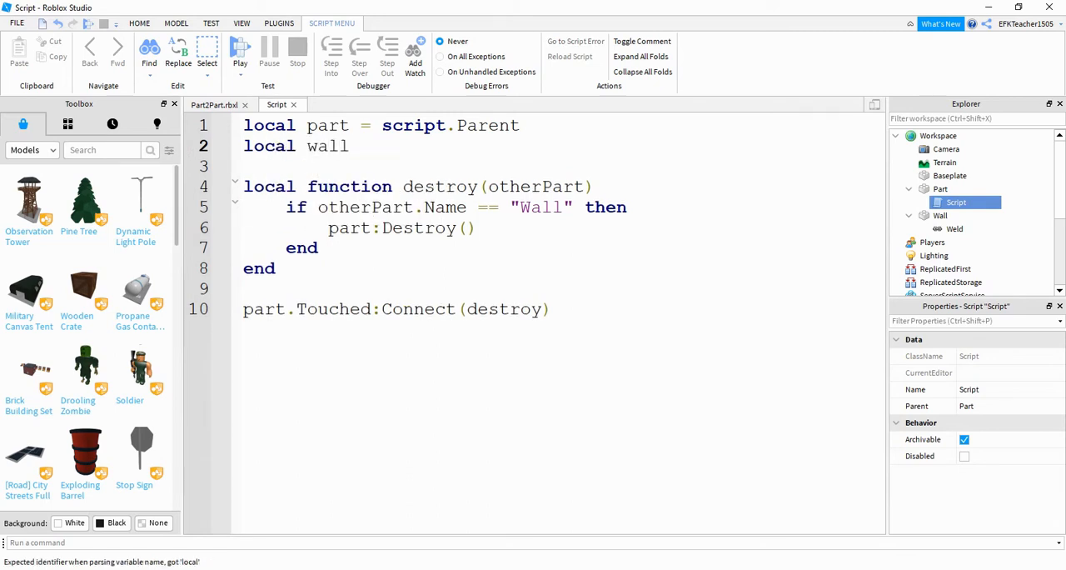
text(= gam)
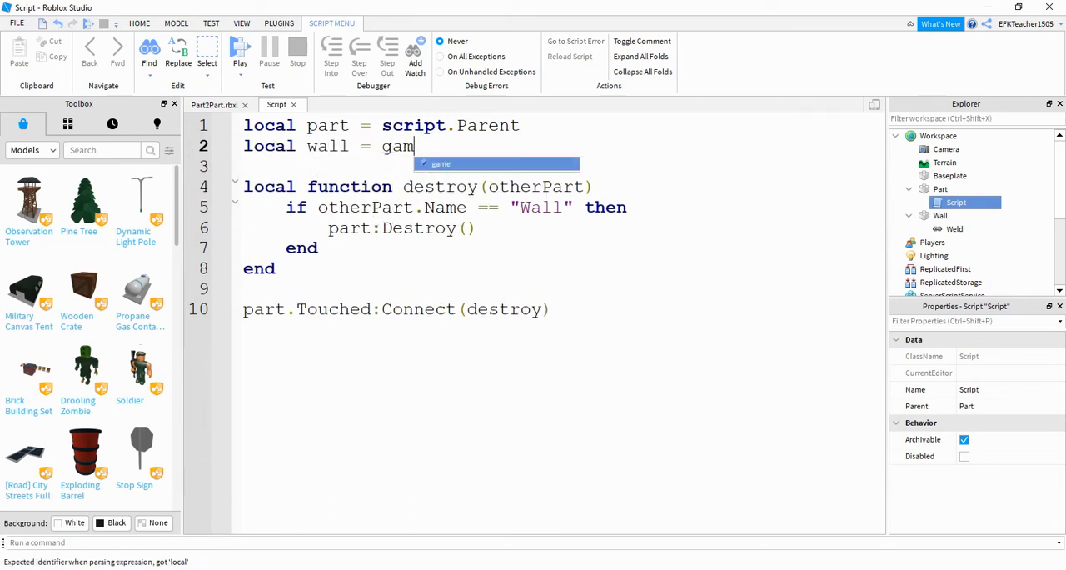
text(e.Workspace)
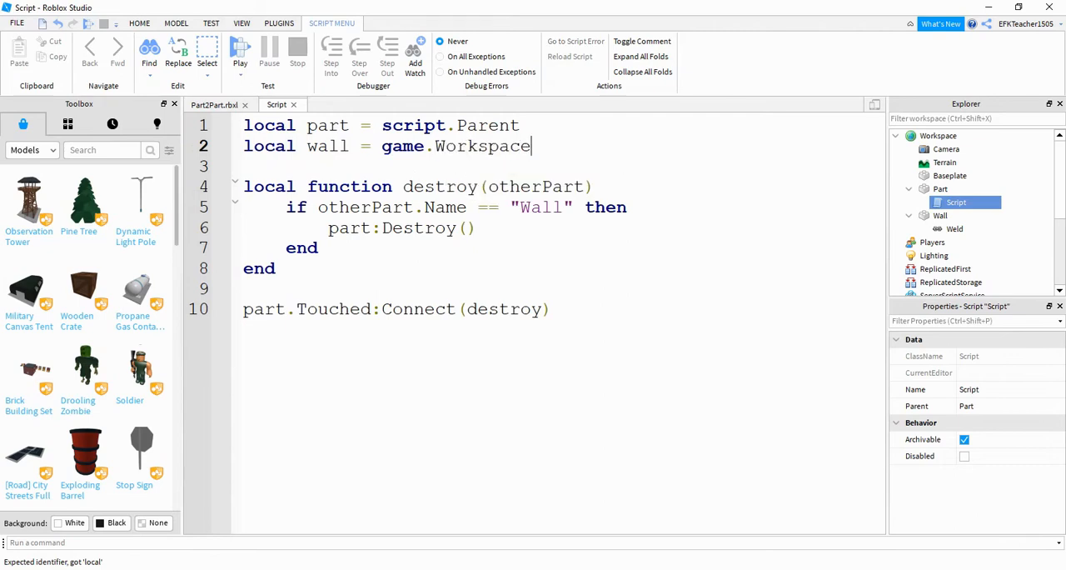
text(.Wall)
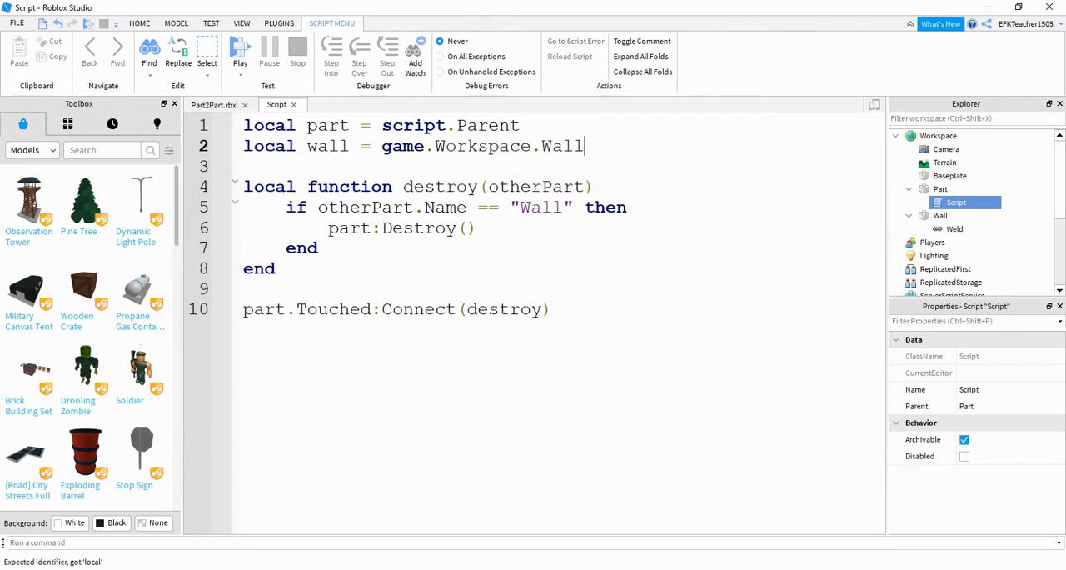
double_click(350, 226)
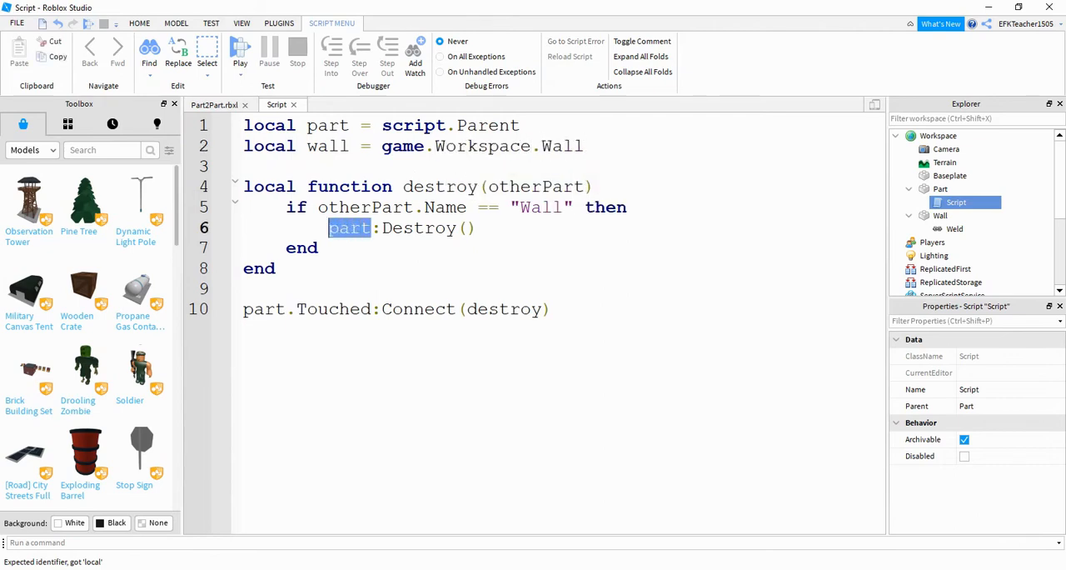
text(wall)
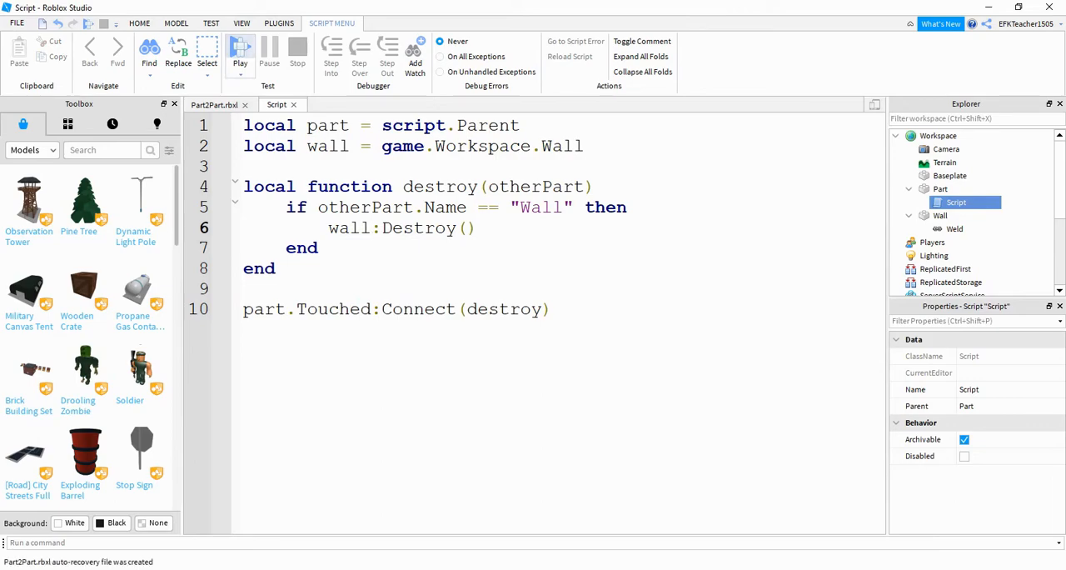
click(240, 50)
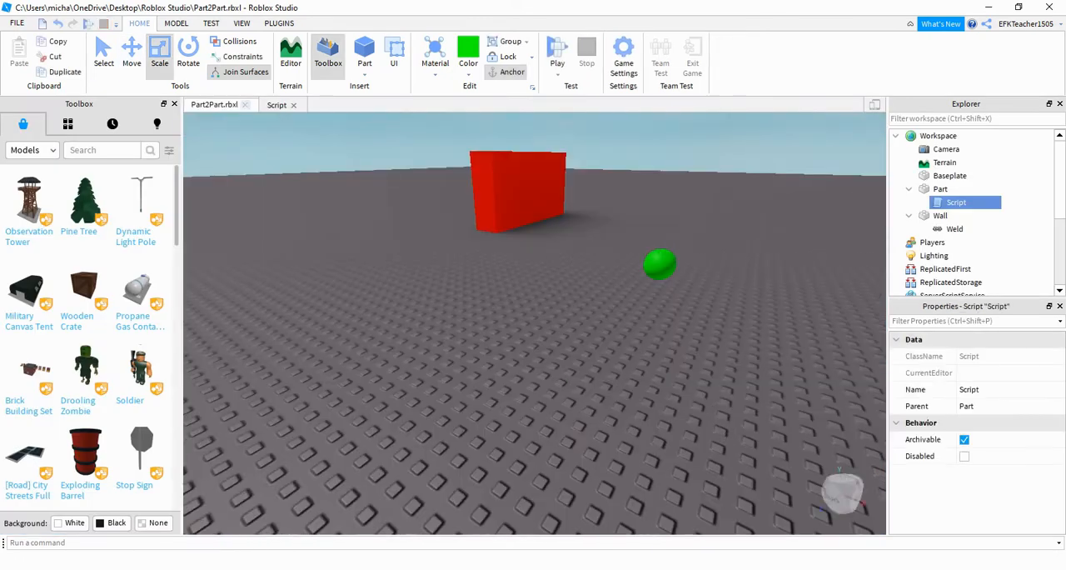
click(276, 104)
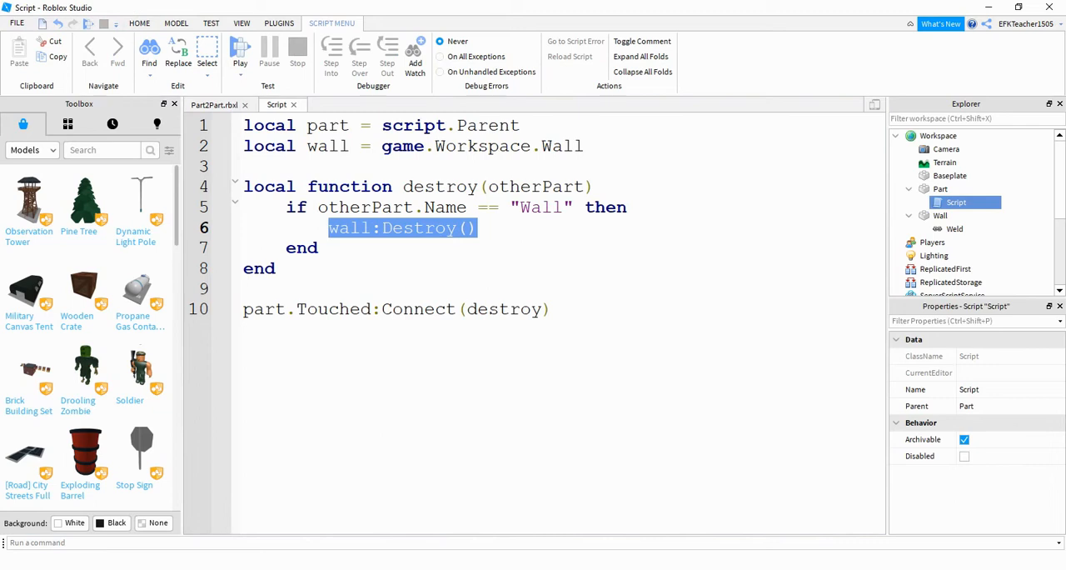
- Replace wall:Destroy() with part.BrickColor = BrickColor.new("Really blue") and return to the scene
text(part.BrickColor)
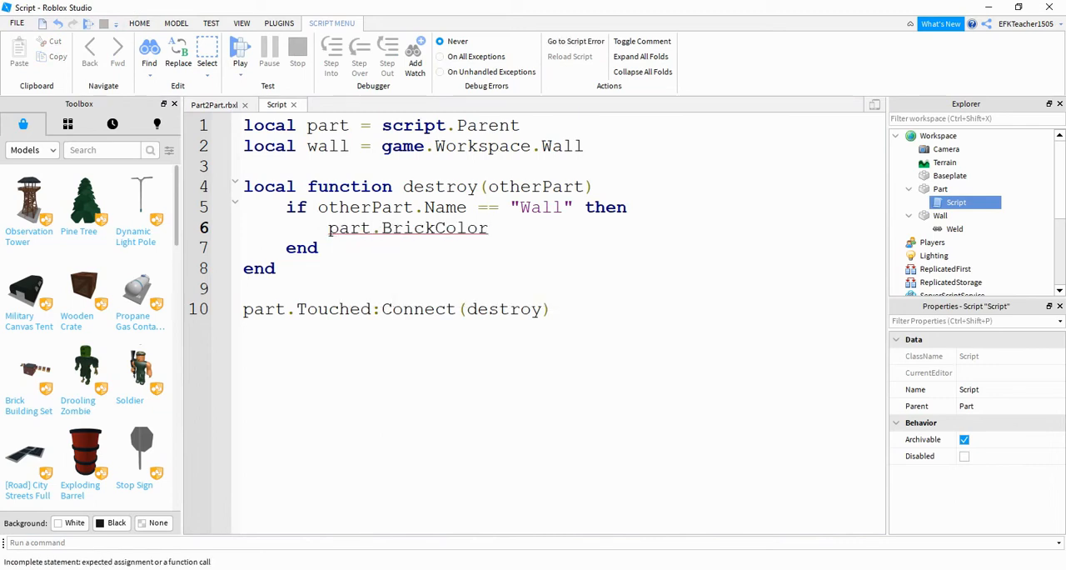
text(=)
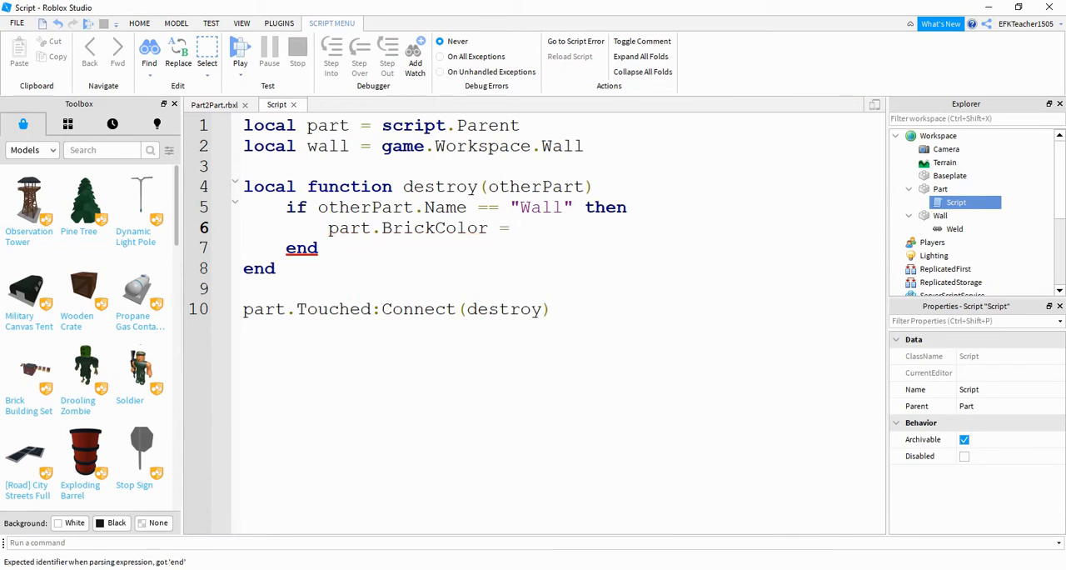
text(BrickColor)
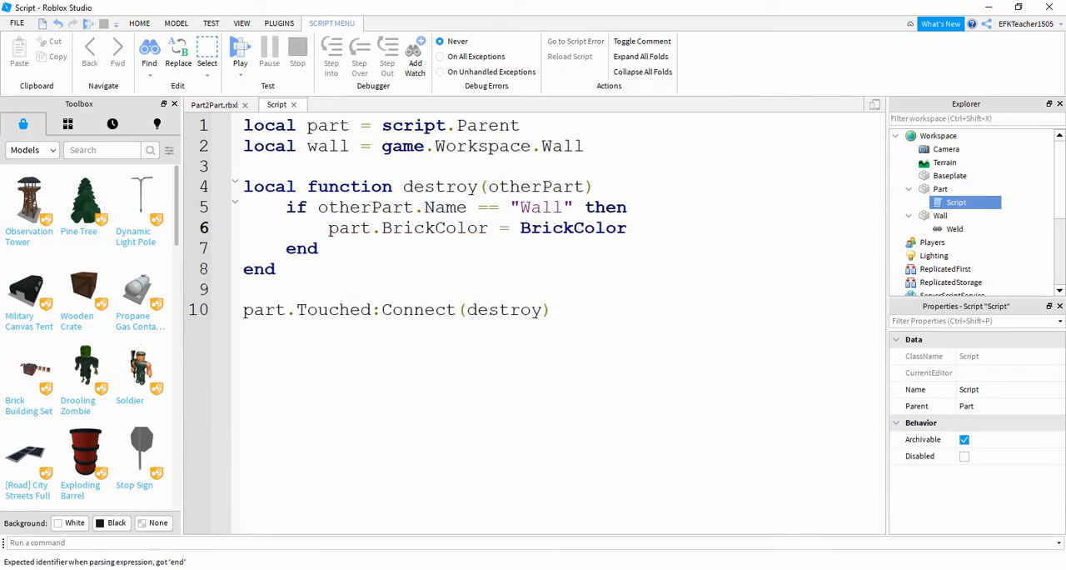
text(.ne)
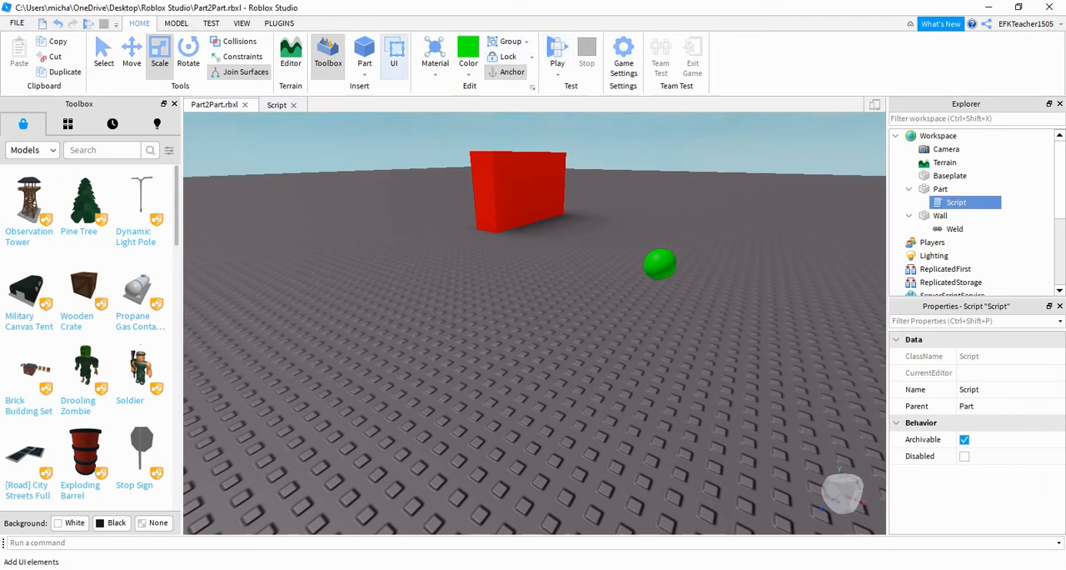
click(468, 64)
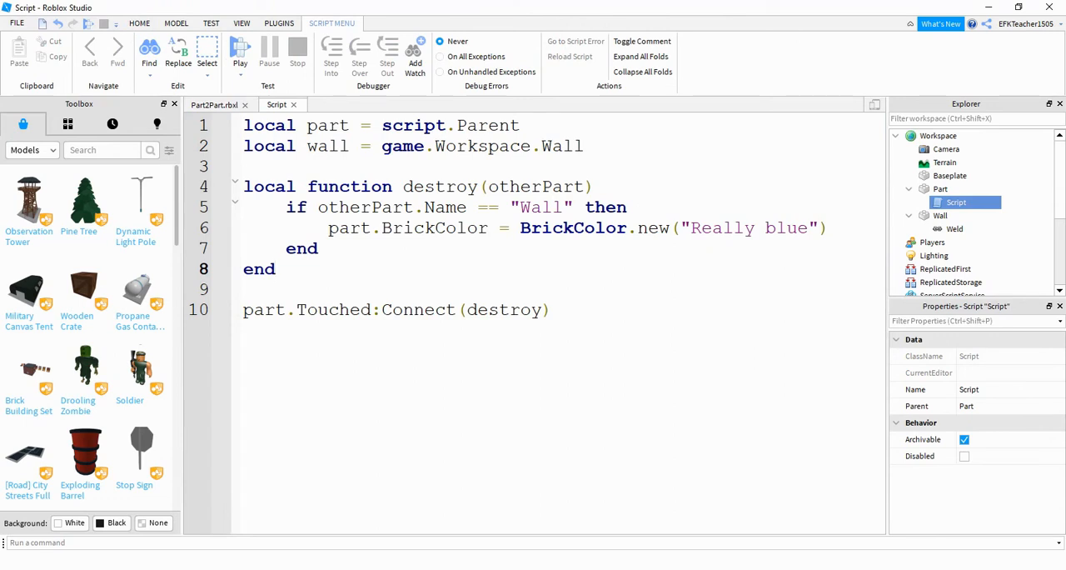
click(215, 103)
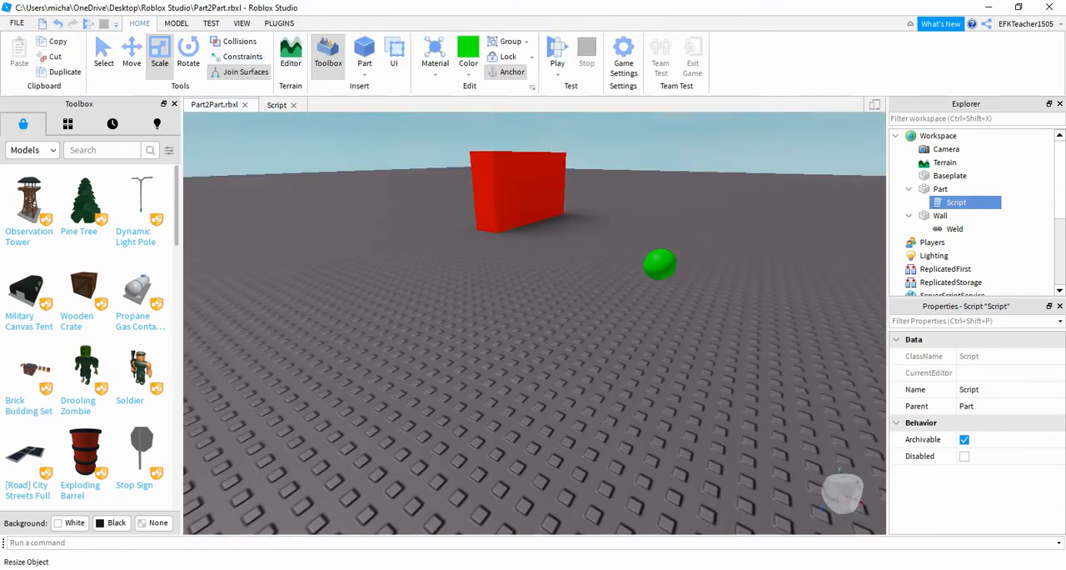
- Playtest to watch the sphere turn blue against the wall, then stop the test
click(173, 103)
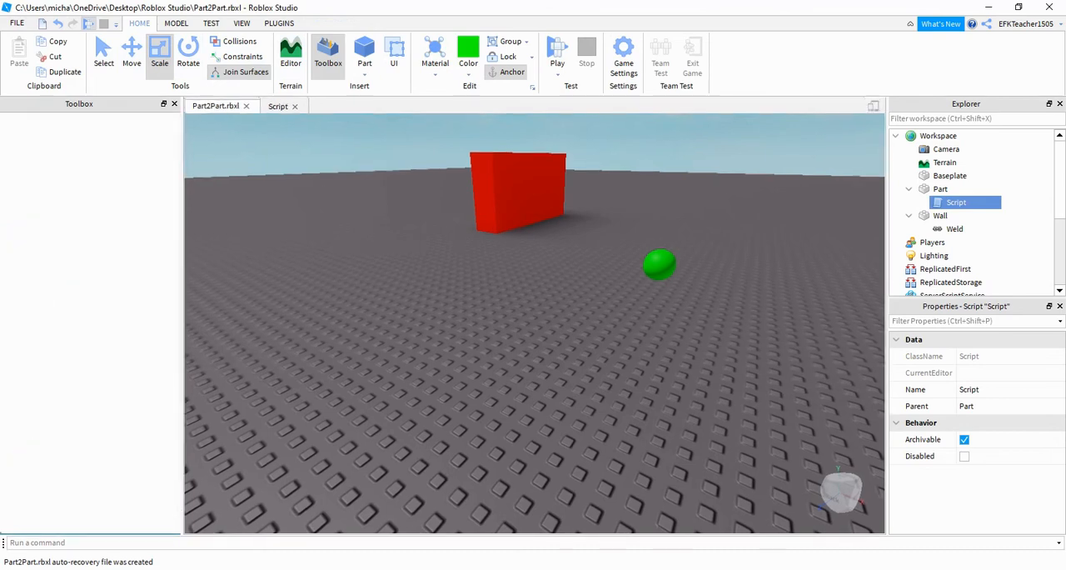
click(556, 50)
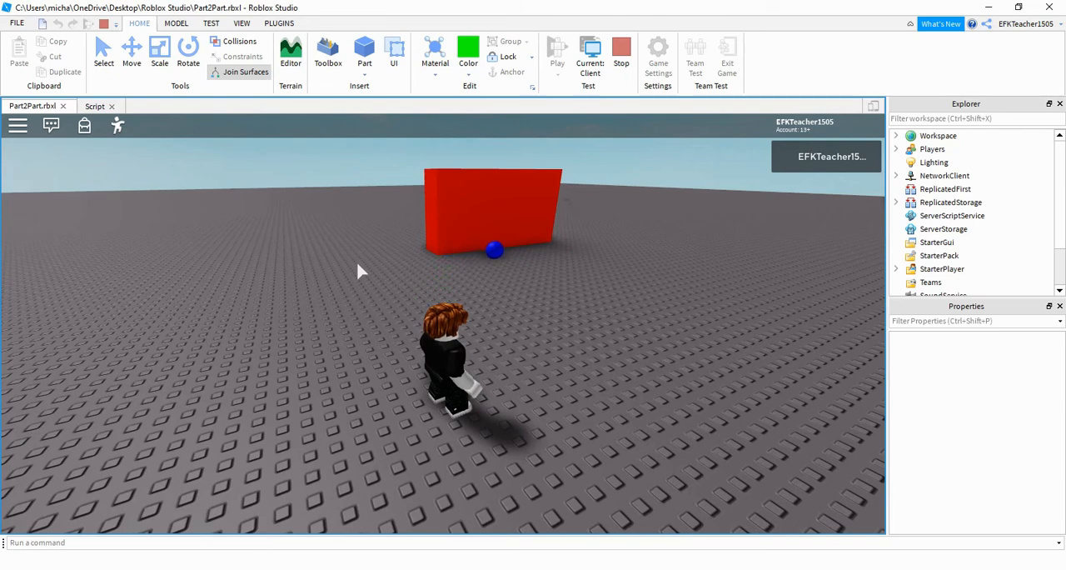
click(276, 107)
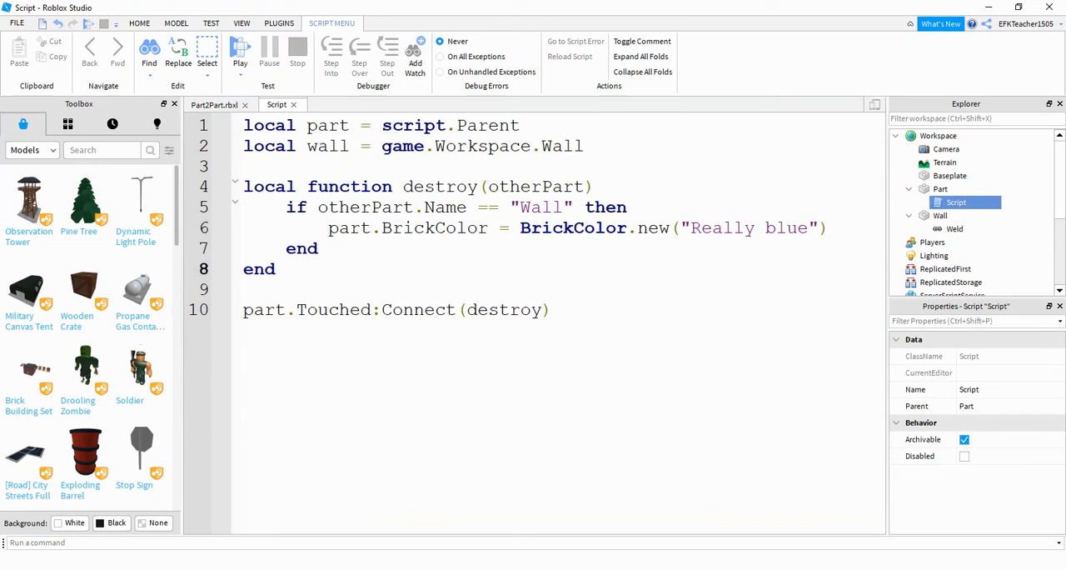
- Replace the otherPart.Name == "Wall" check with otherPart:IsA('Part')
drag(391, 206, 575, 206)
text(:IsA)
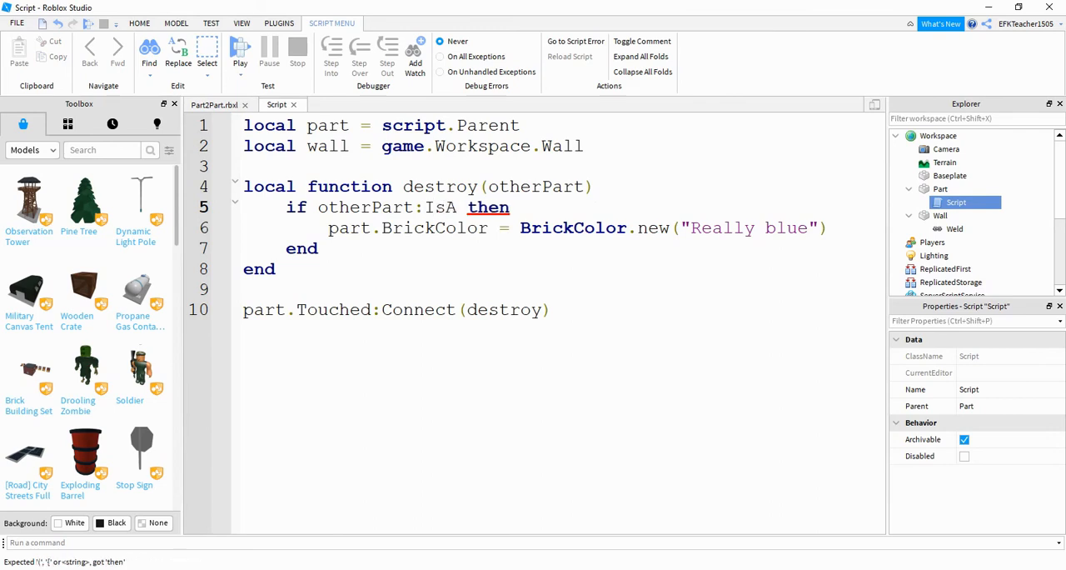
text('Pa'))
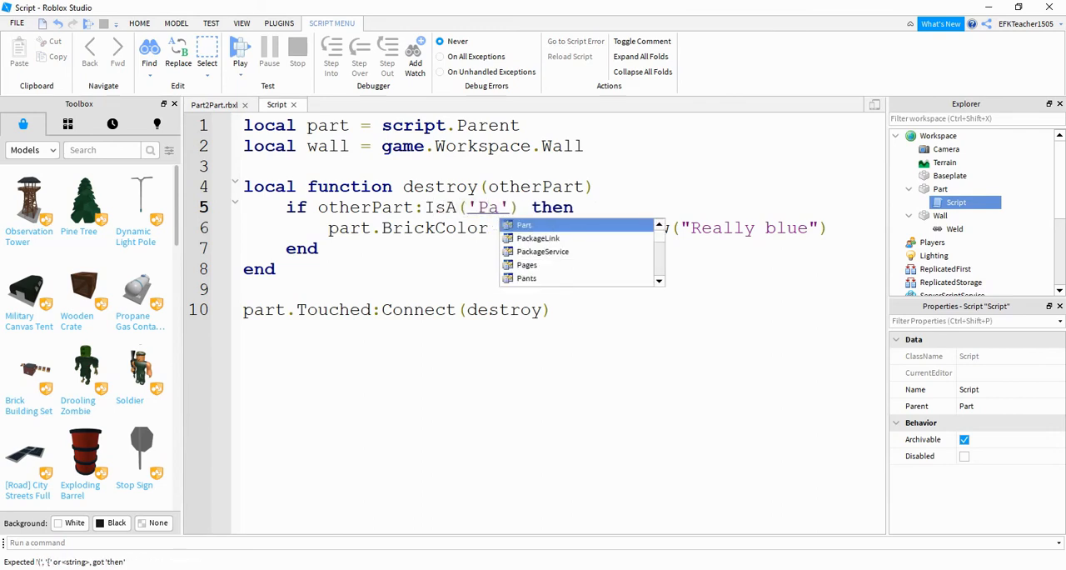
text(rt)
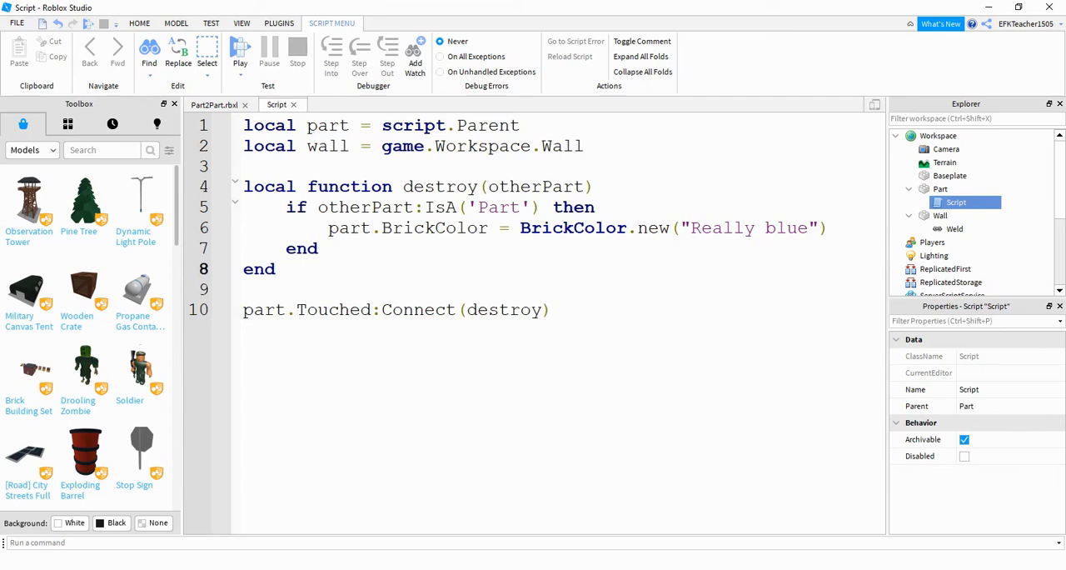
click(277, 268)
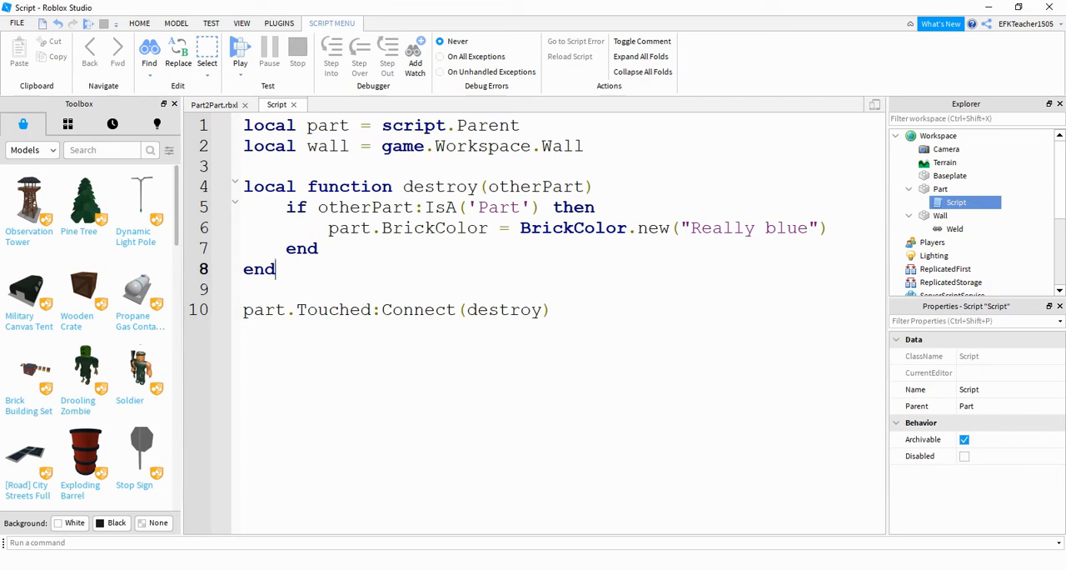